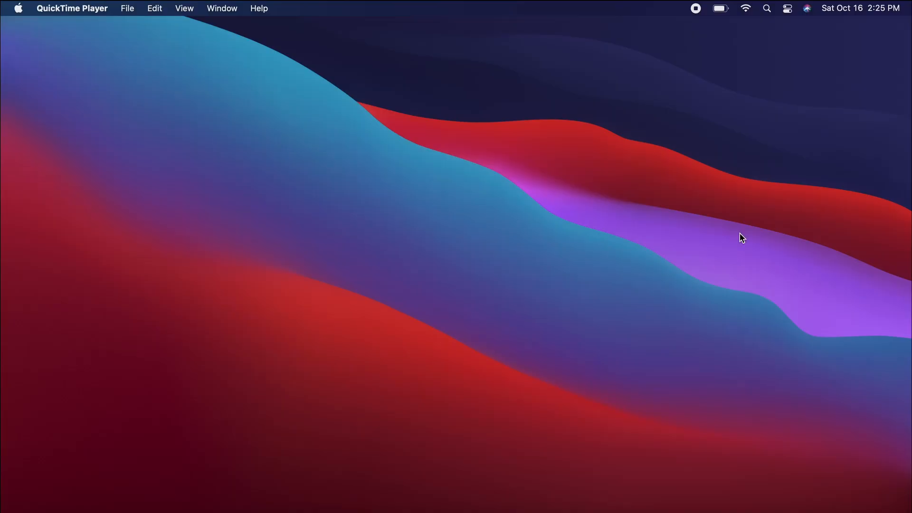
- Bring up Spotlight Search from the menu bar
left_click(767, 8)
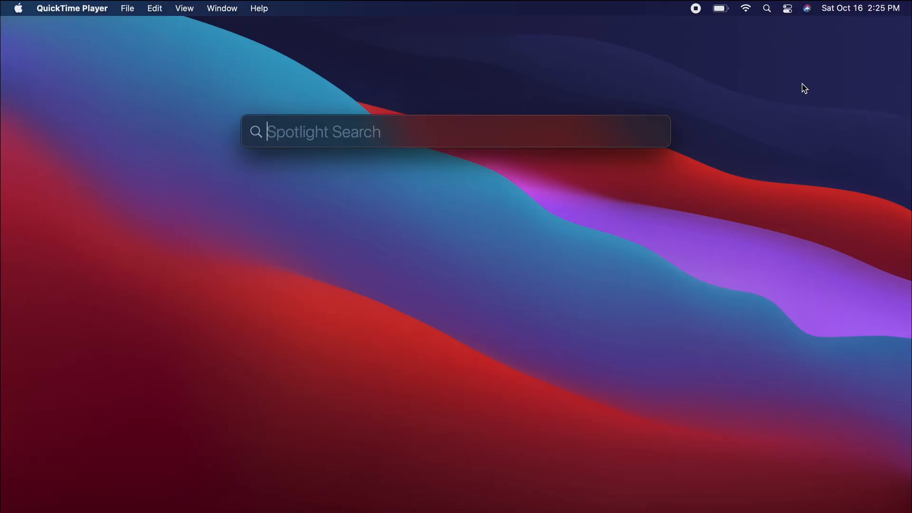
- Search Spotlight for 'migration Assistant' and launch it
type("migration Assistant")
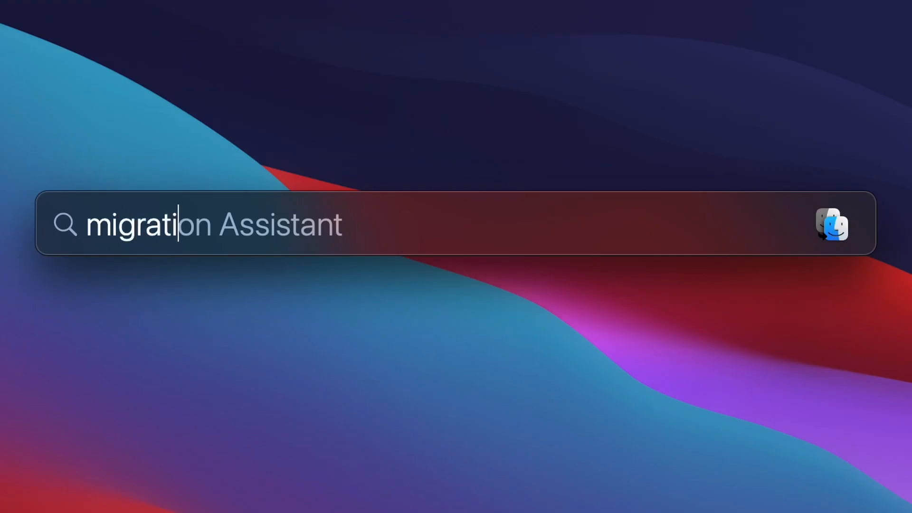
key("enter")
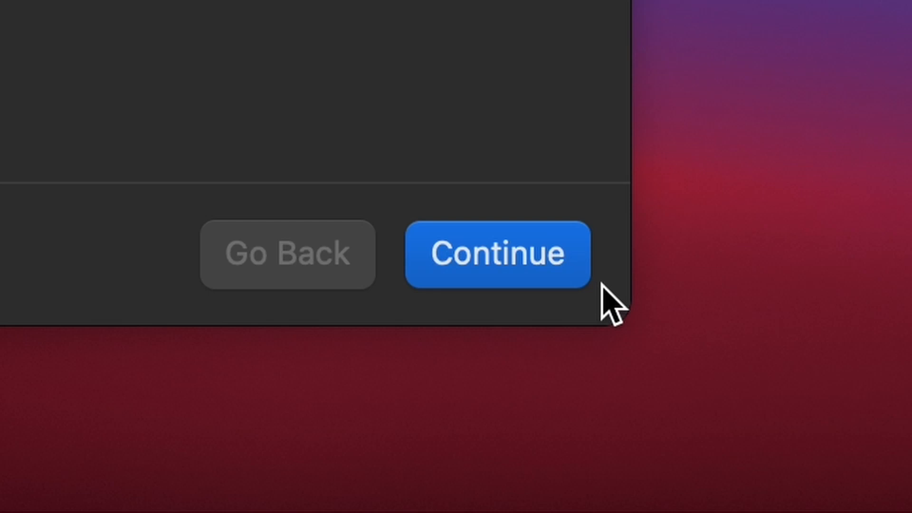
- Proceed past the introduction and authorize Migration Assistant to make changes
left_click(497, 254)
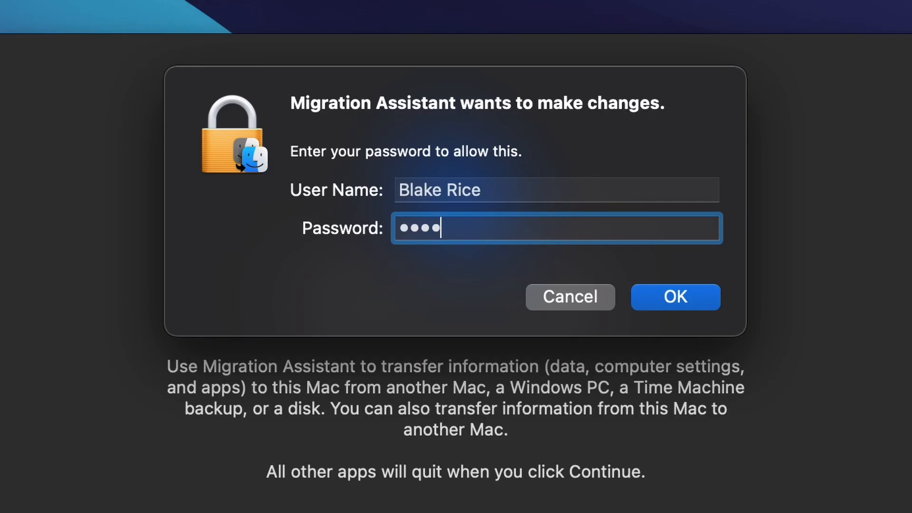
left_click(675, 296)
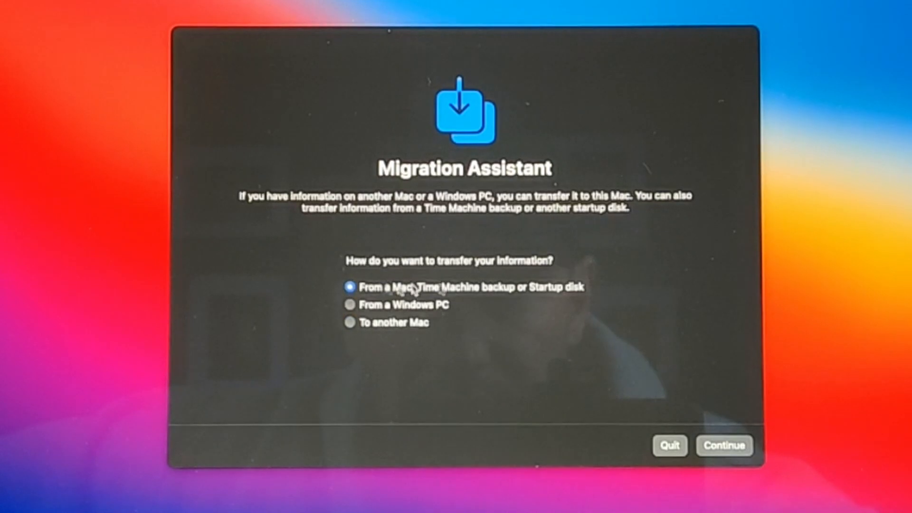
- Continue with 'From a Mac, Time Machine backup or Startup disk' as the transfer method
left_click(724, 445)
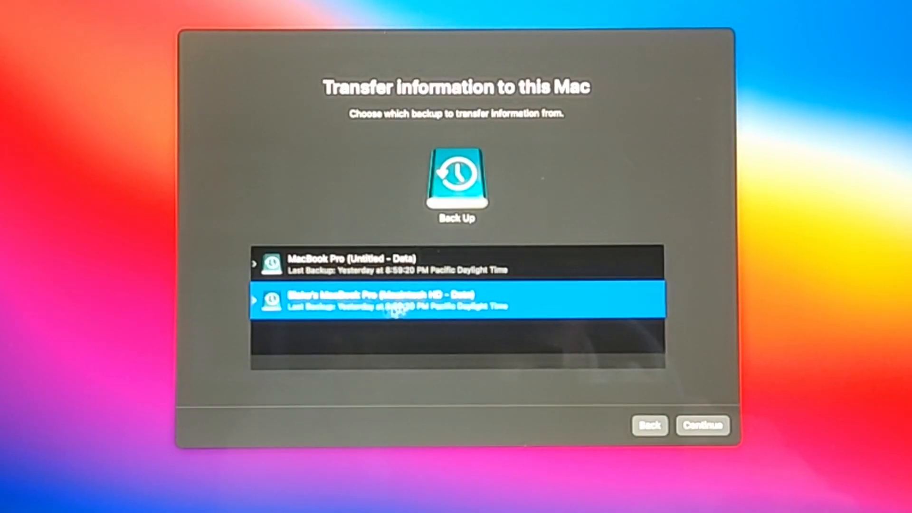
- Confirm the backup source, include the user account so all categories transfer, and reach the password step
left_click(702, 426)
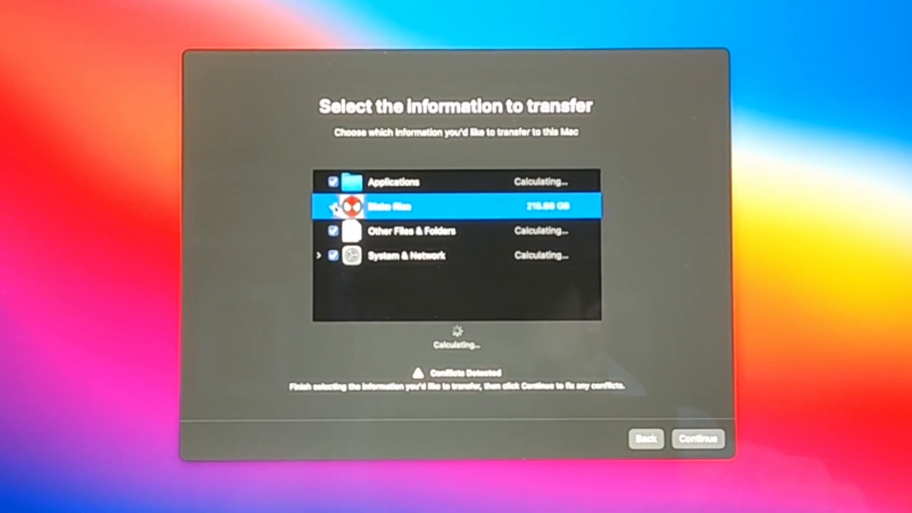
left_click(333, 182)
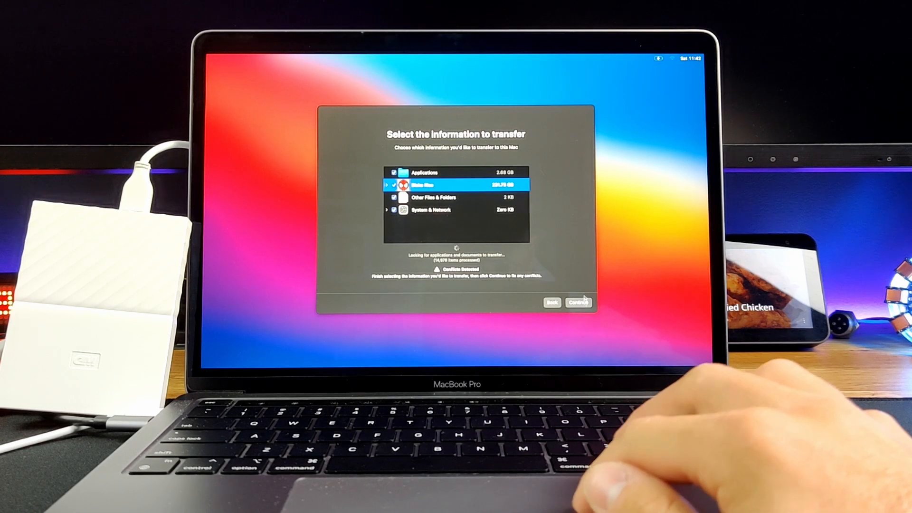
left_click(578, 302)
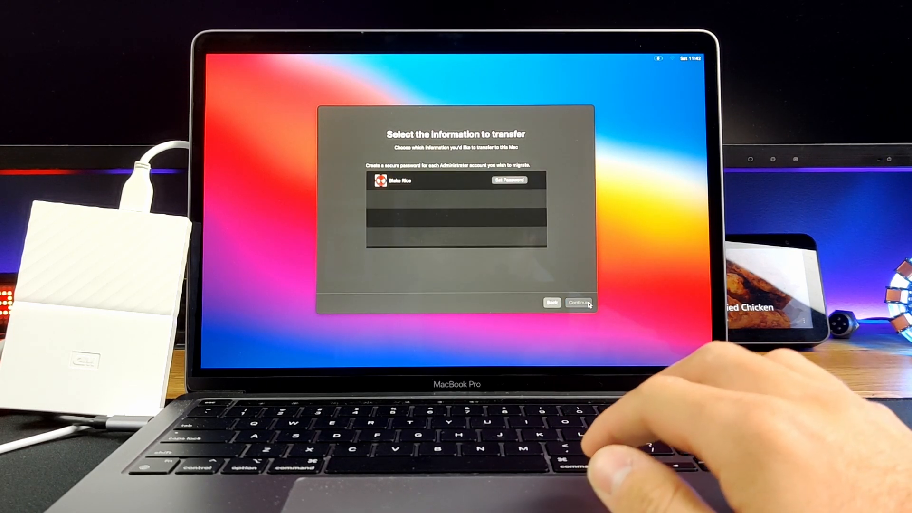